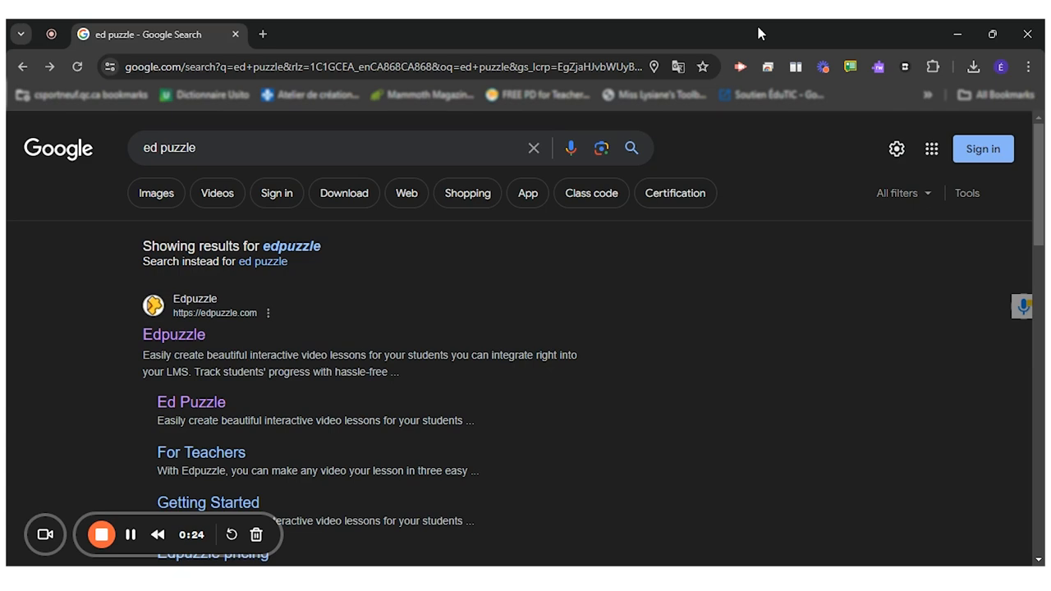
mouse_move(434, 170)
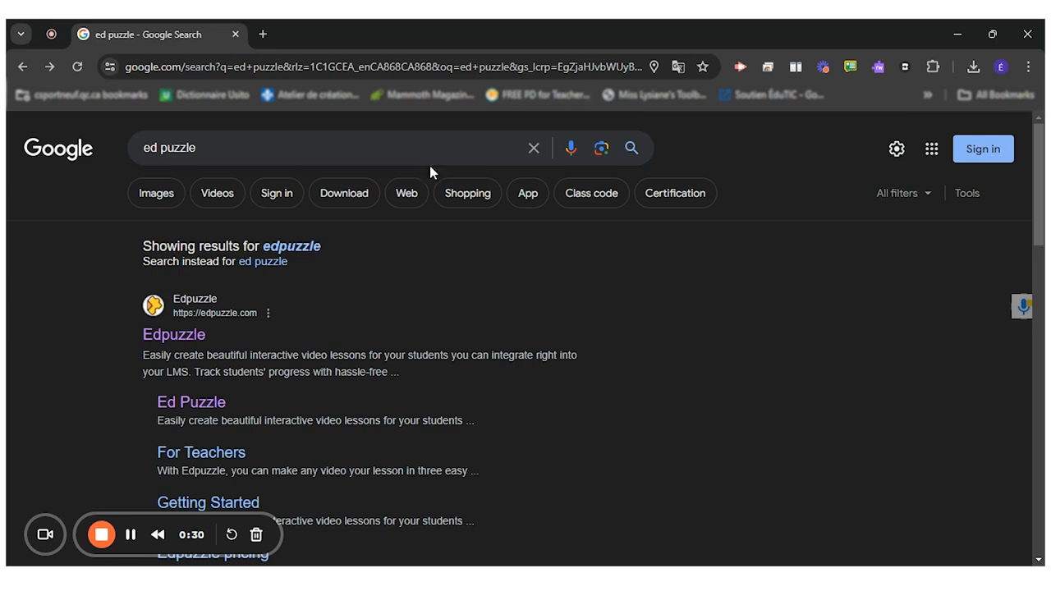
mouse_move(174, 335)
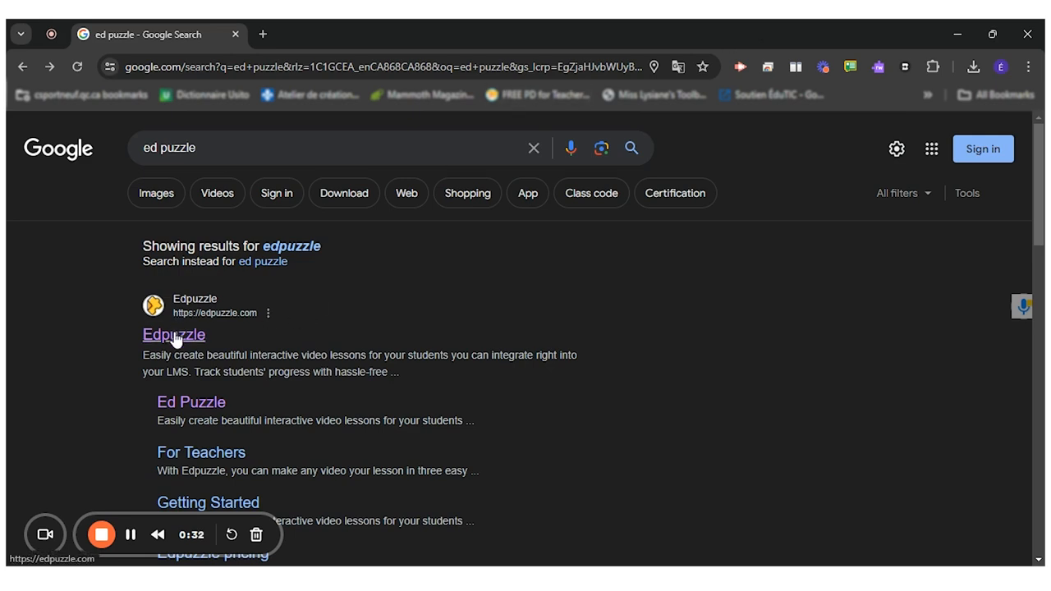
Search Edpuzzle for 'the secret resistance' and filter results to YouTube videos
click(174, 335)
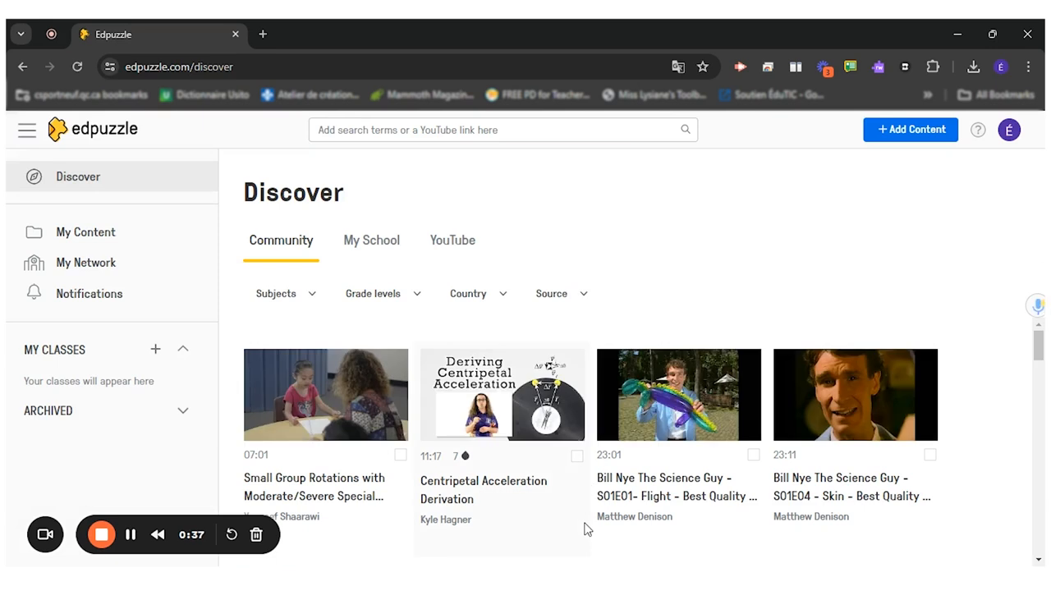
click(460, 130)
text(the secret)
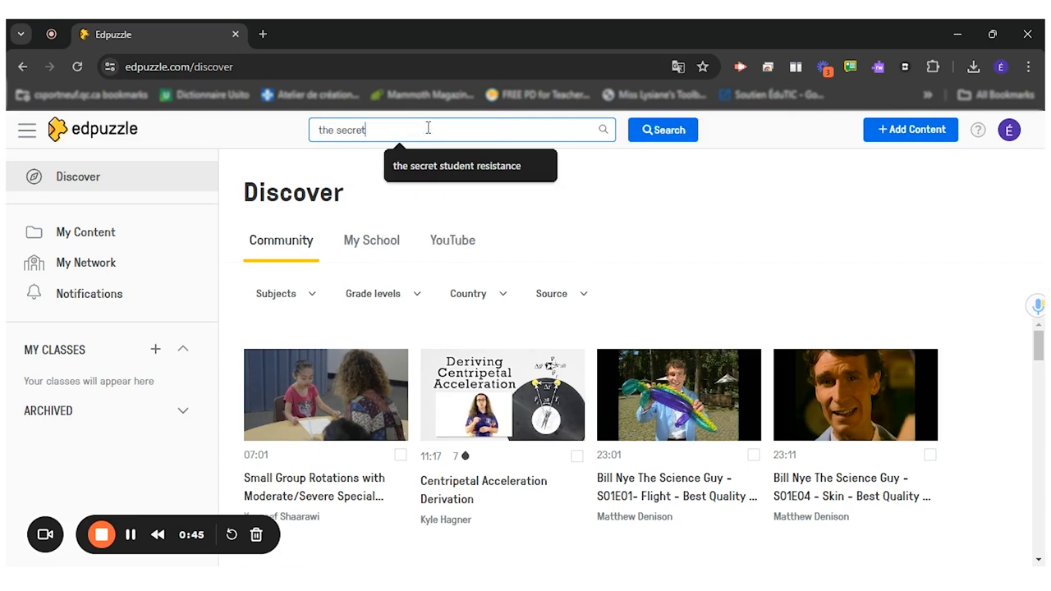
text(resistance)
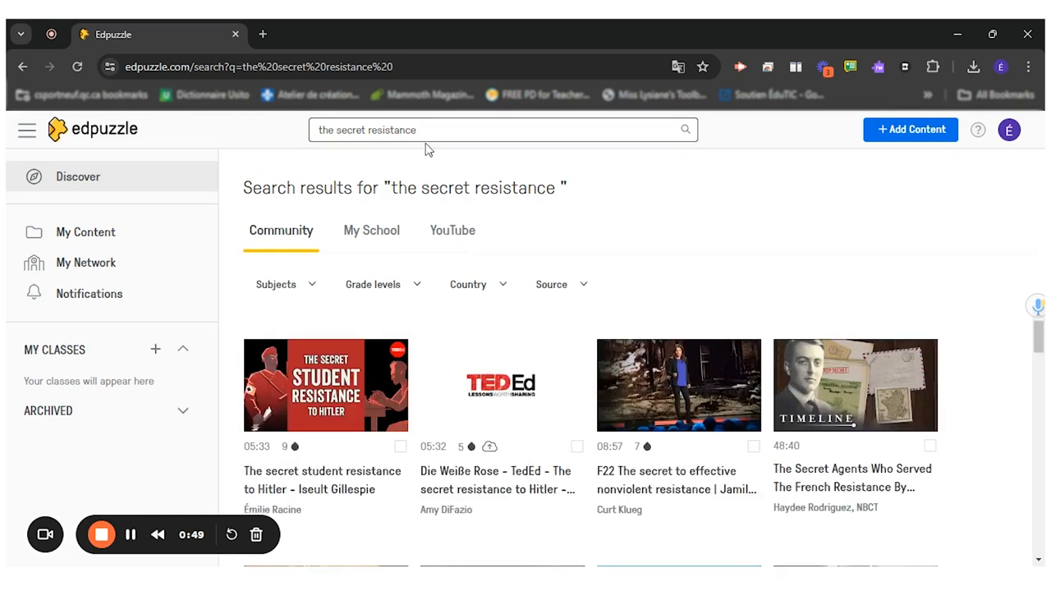
click(453, 229)
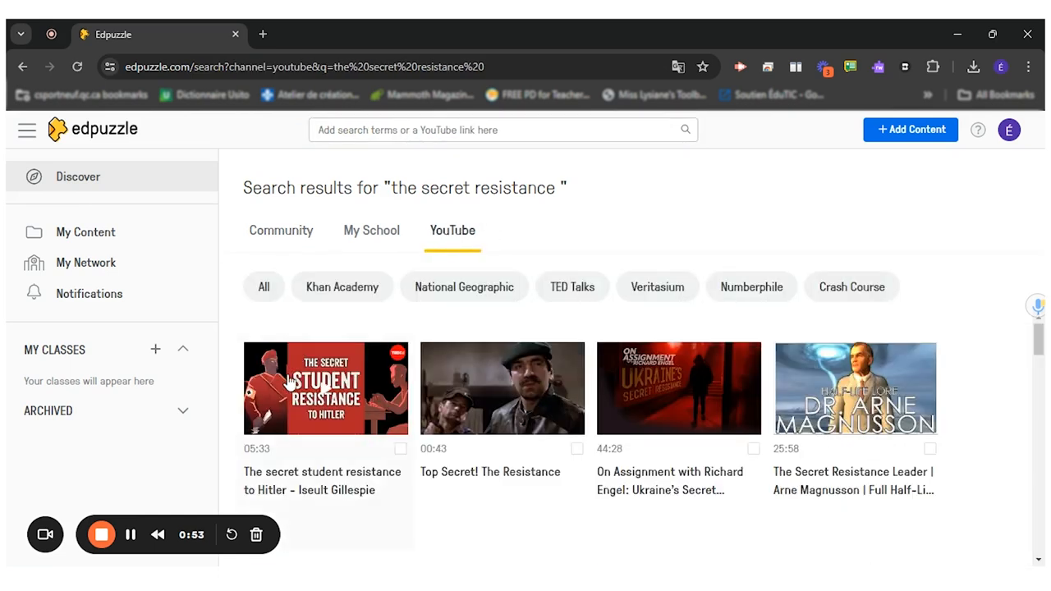
Preview 'The secret student resistance to Hitler' and edit a personal copy of it
click(325, 387)
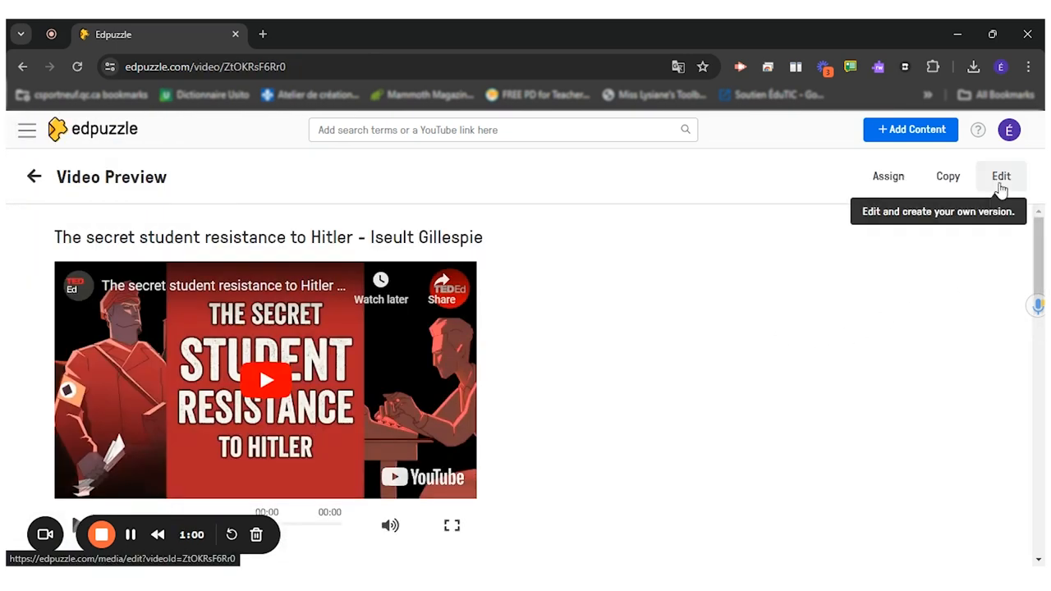
mouse_move(238, 418)
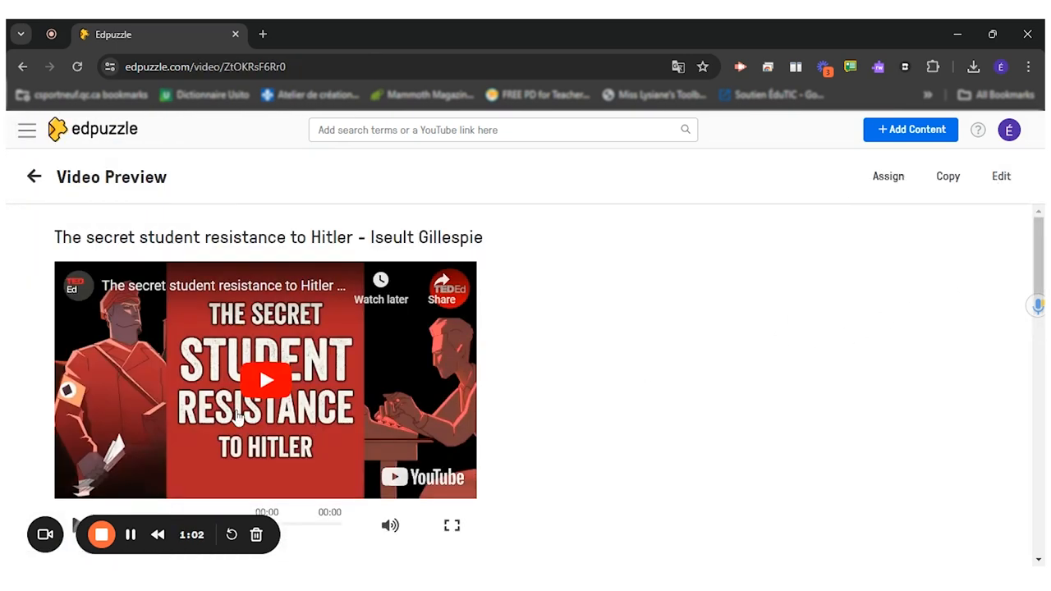
mouse_move(1001, 176)
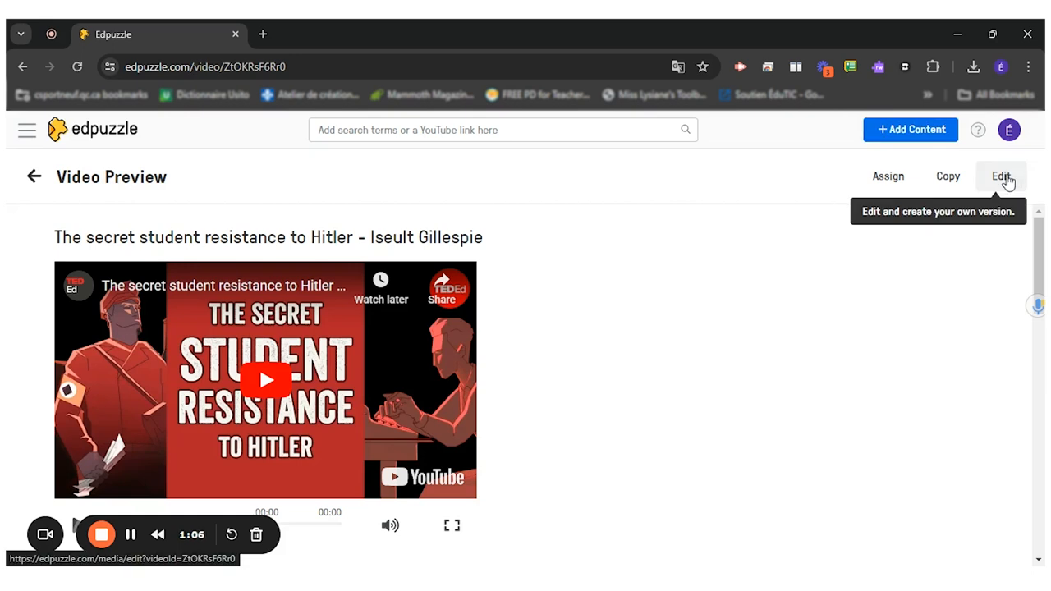
click(1001, 178)
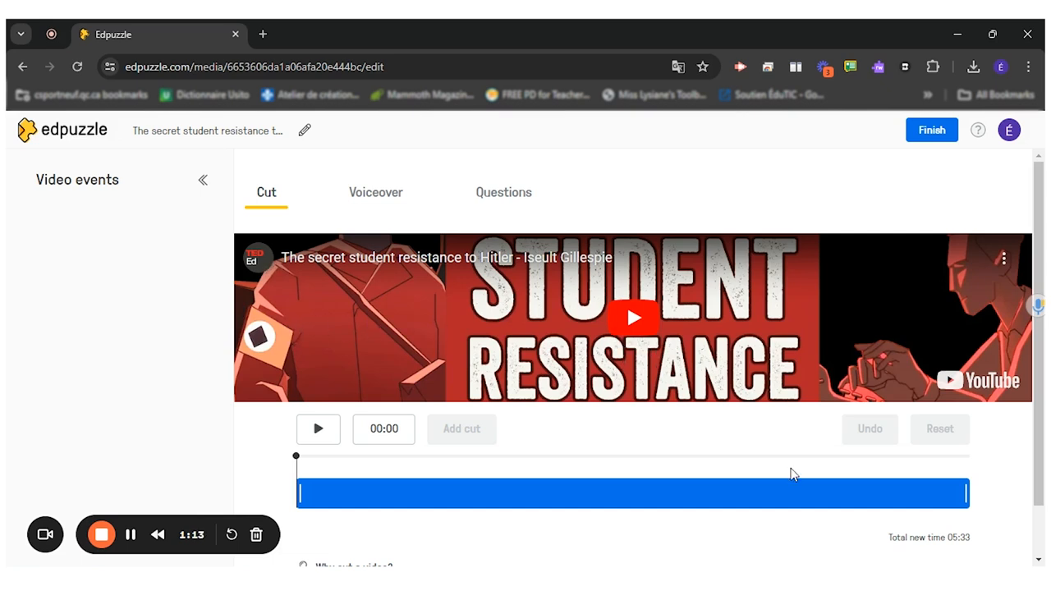
Try the Voiceover section, then switch to the Questions section for the video
click(374, 192)
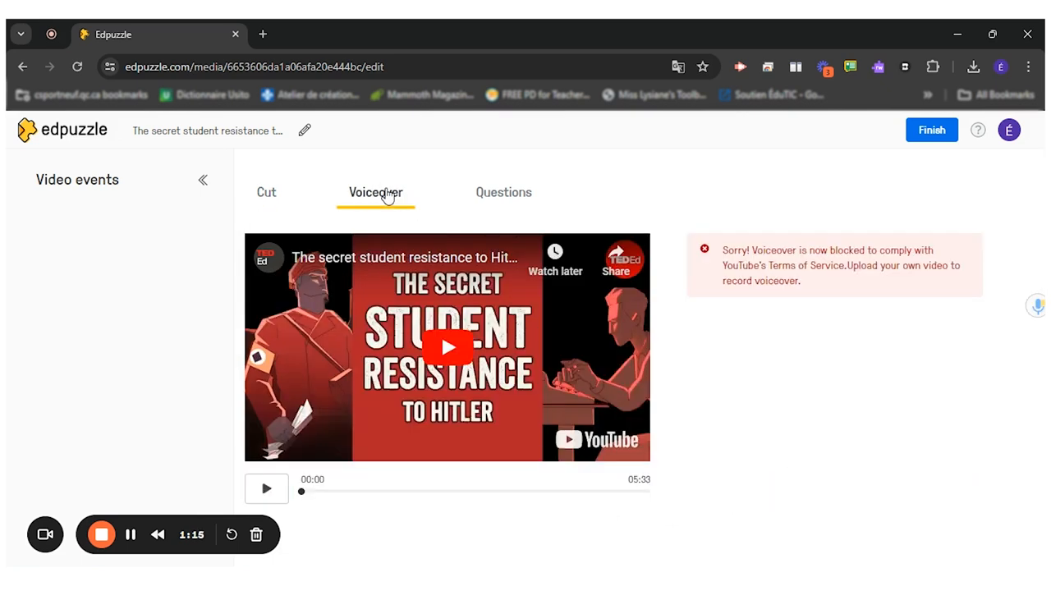
mouse_move(502, 192)
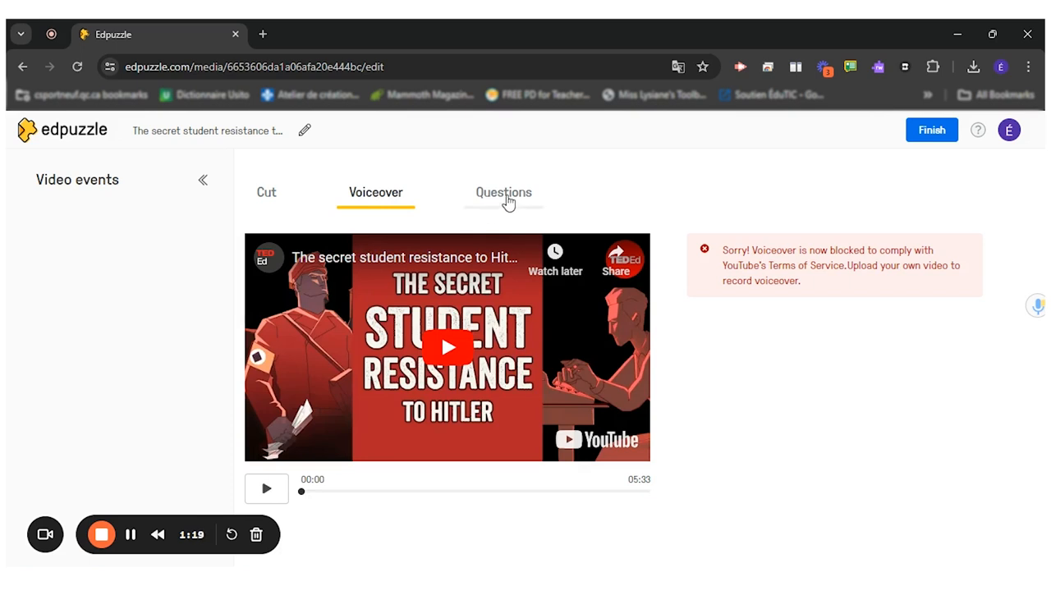
click(502, 192)
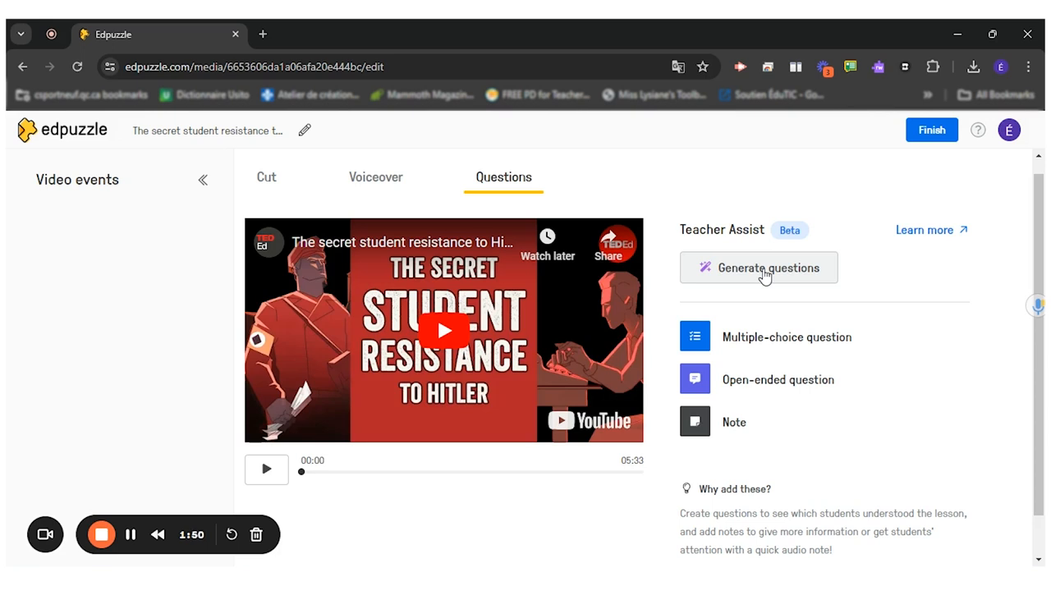
mouse_move(772, 386)
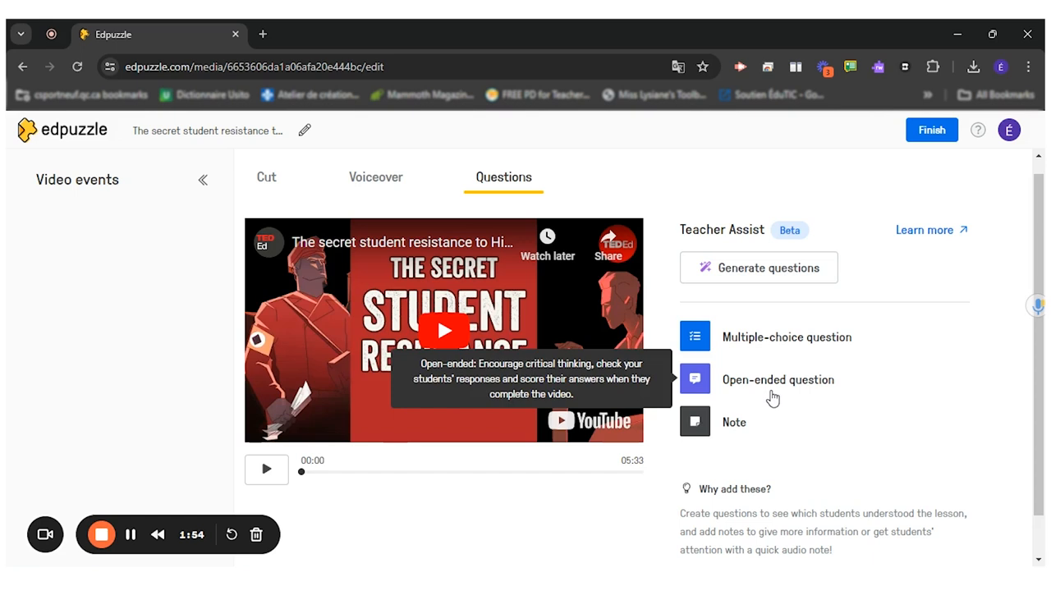
mouse_move(266, 469)
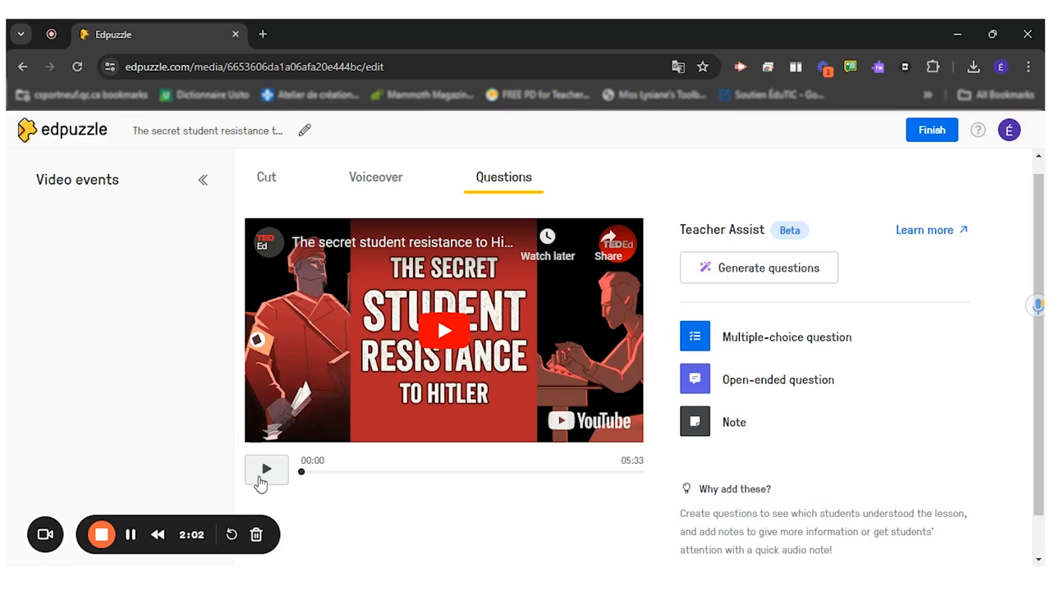
Pause the video at 0:01 on the White Rose quote and begin an open-ended question
click(266, 469)
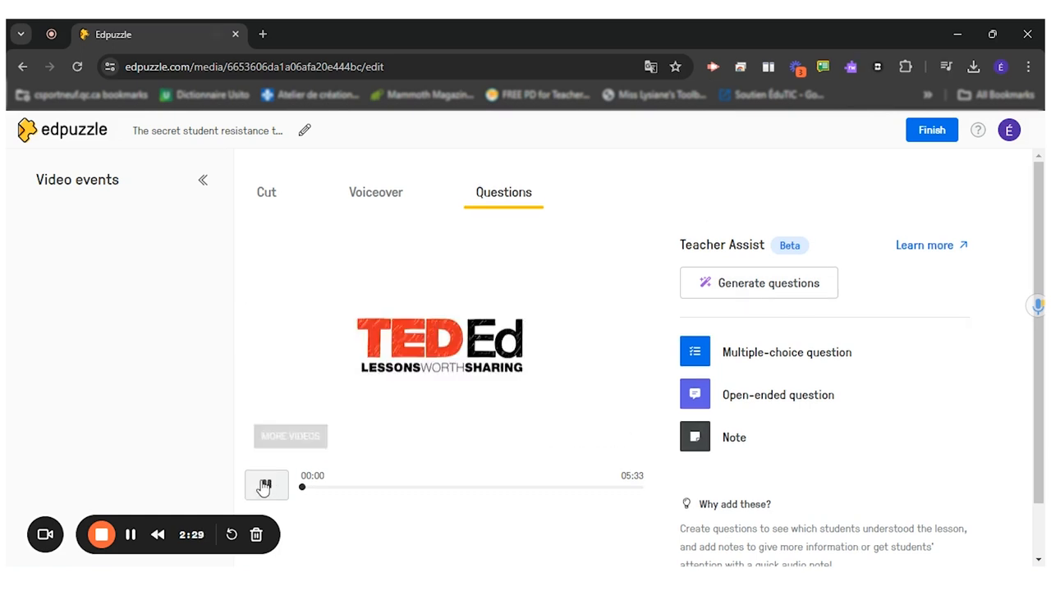
click(266, 484)
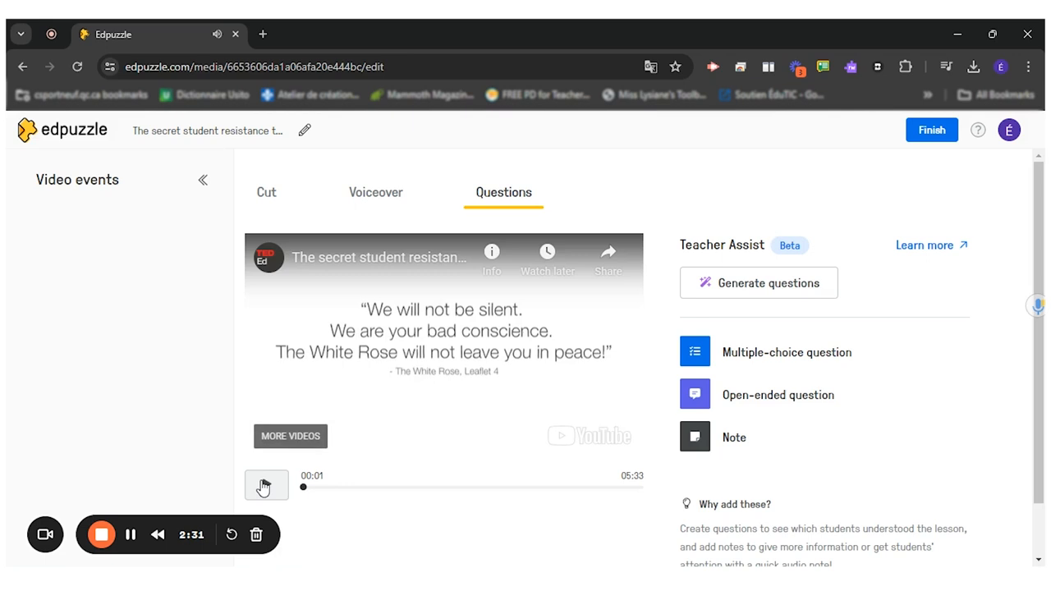
mouse_move(414, 361)
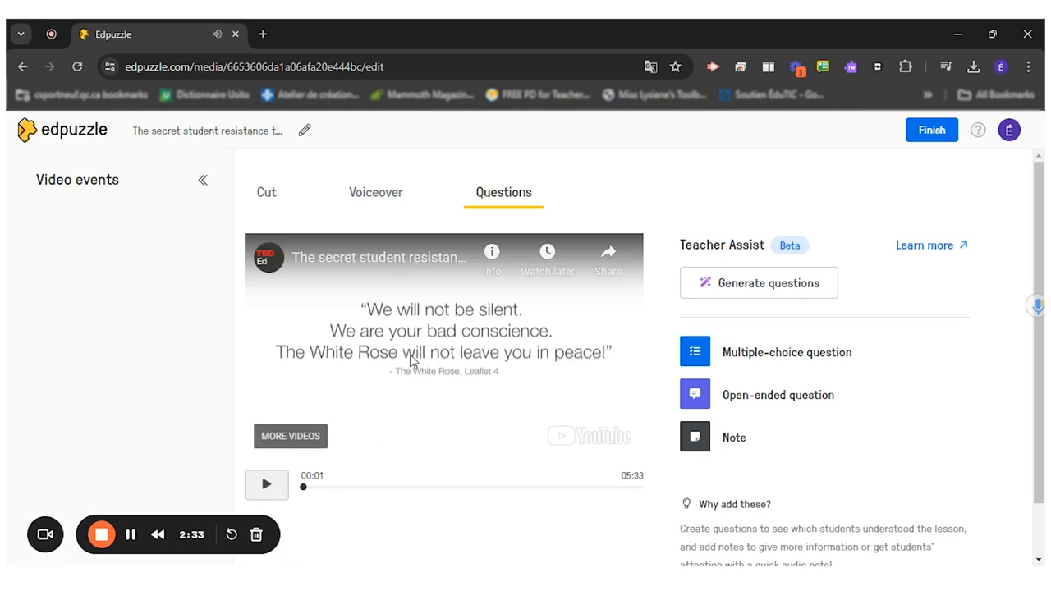
mouse_move(551, 326)
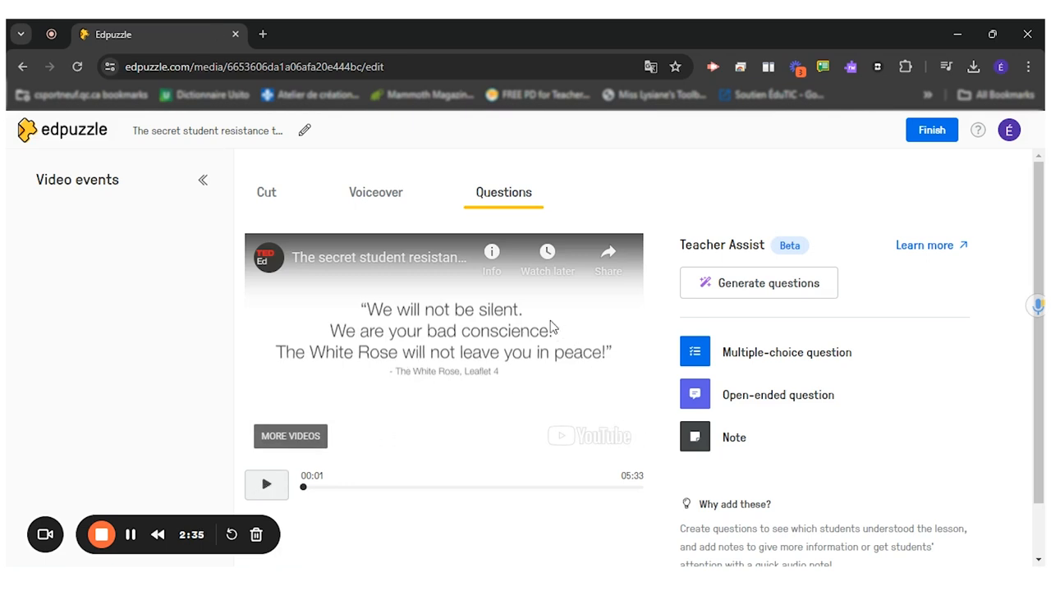
click(776, 394)
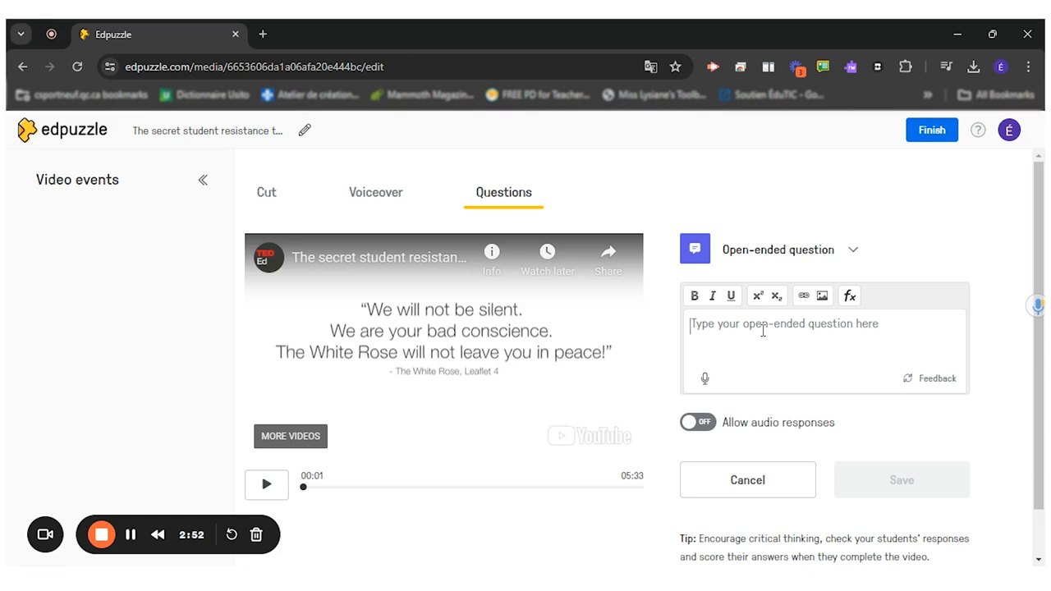
Save a question asking students to predict the video's topic from its title and quote
text(u)
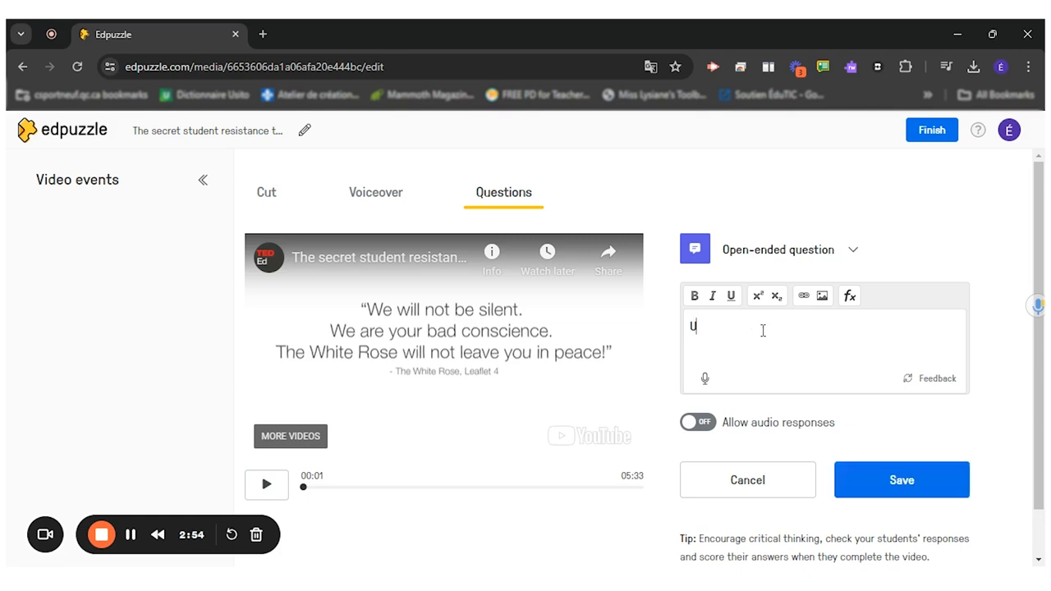
text(sing the tit)
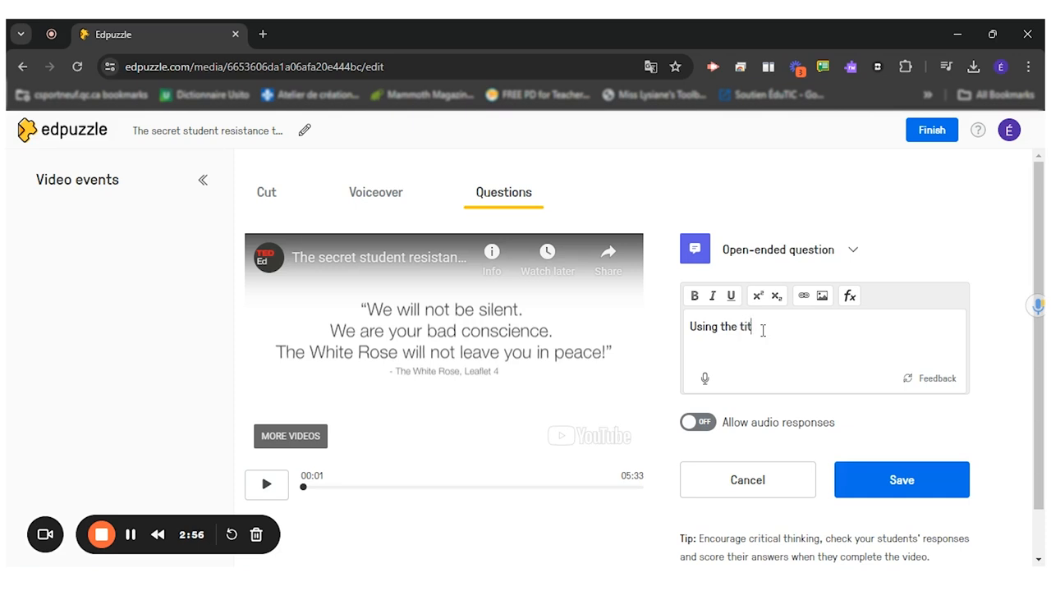
text(le of the video and)
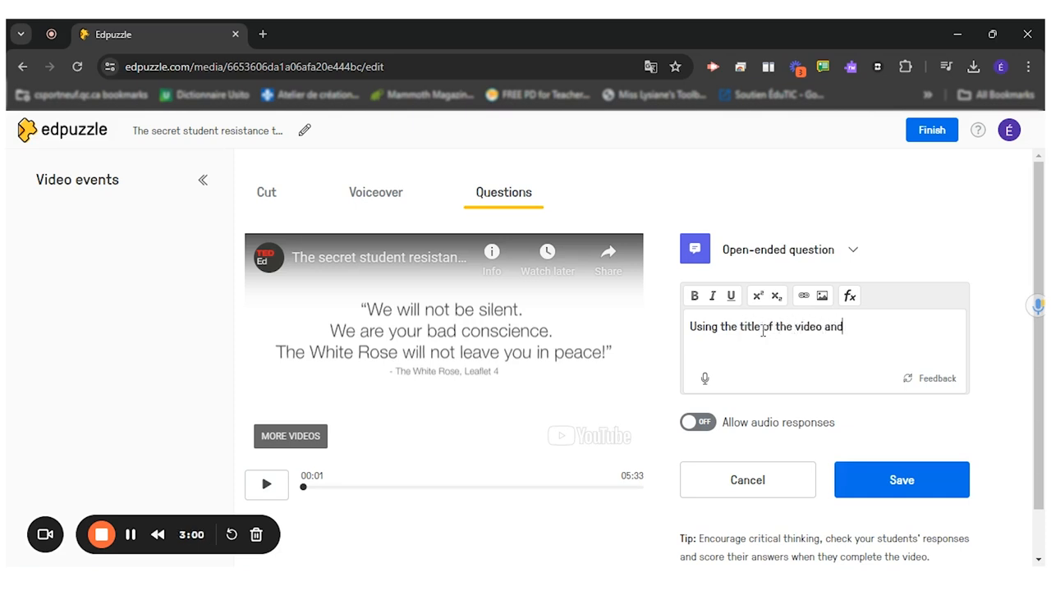
text(this quote, can you p)
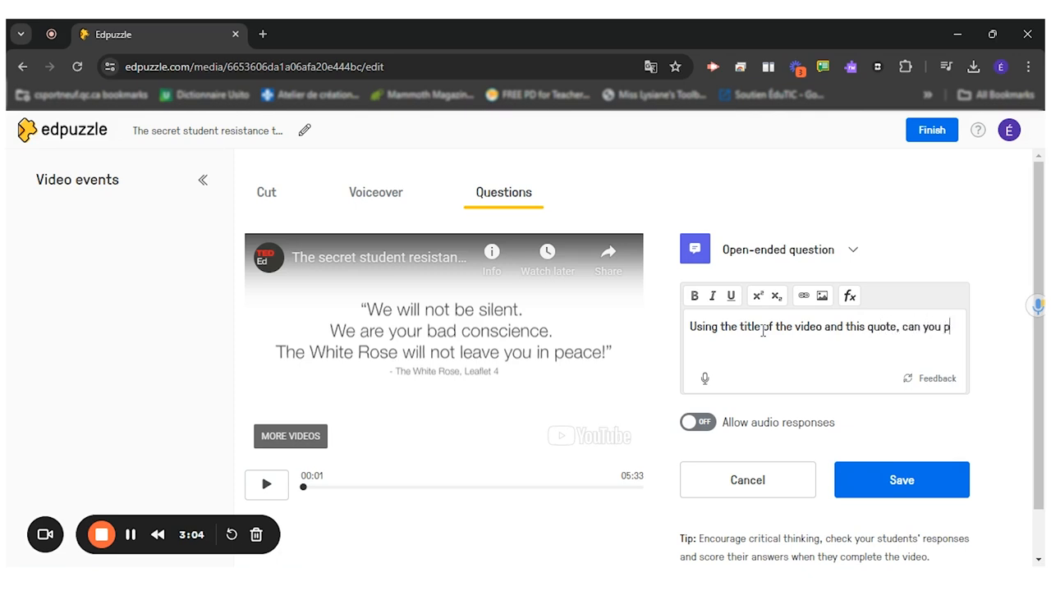
text(redict w)
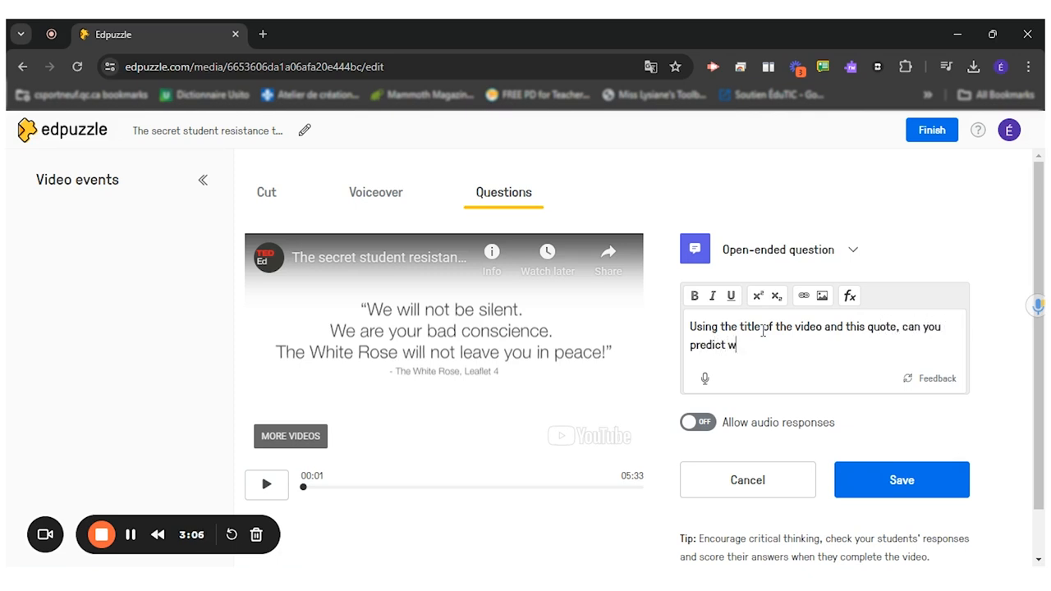
text(hat the video)
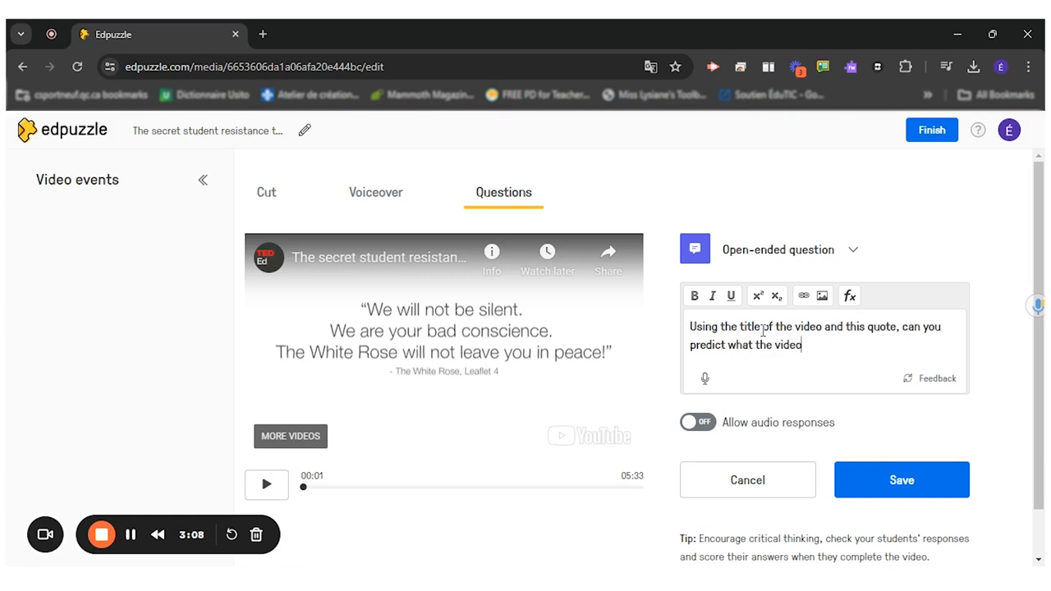
text(will be ab)
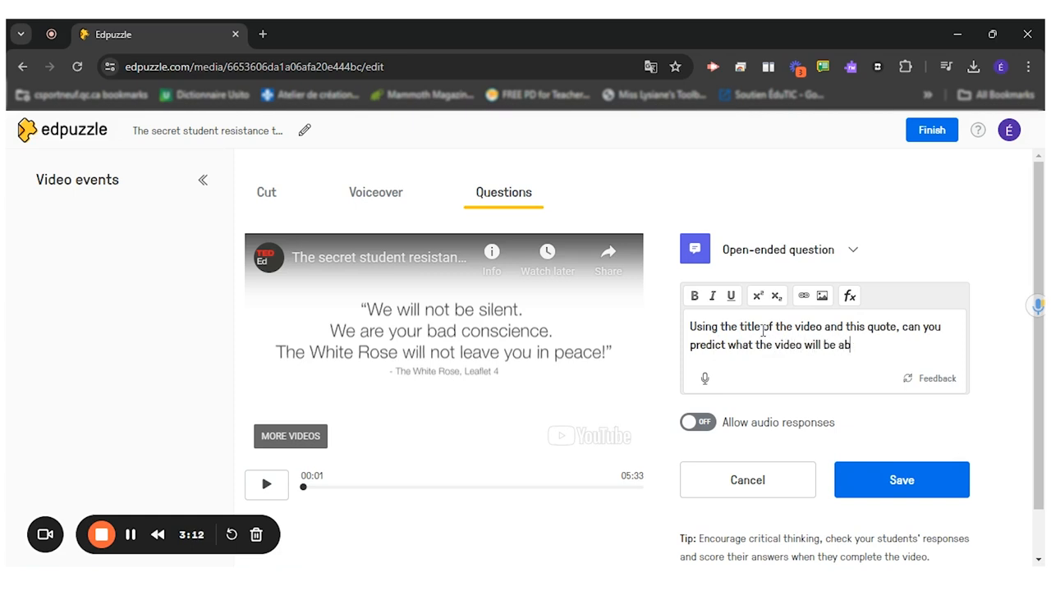
text(out.)
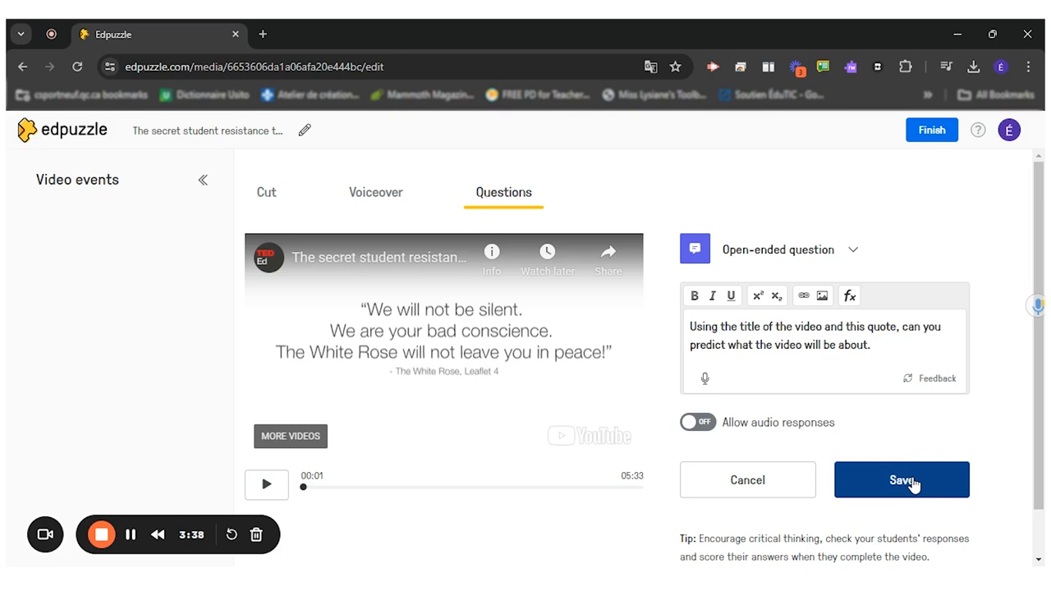
click(899, 480)
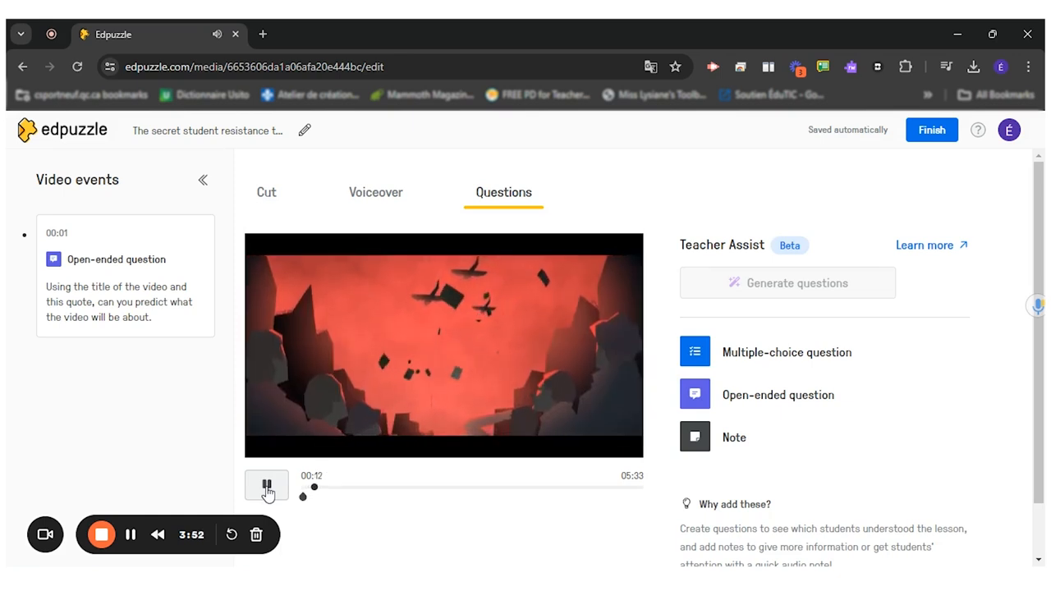
Pause and resume playback so the video runs on to about 0:29
click(266, 484)
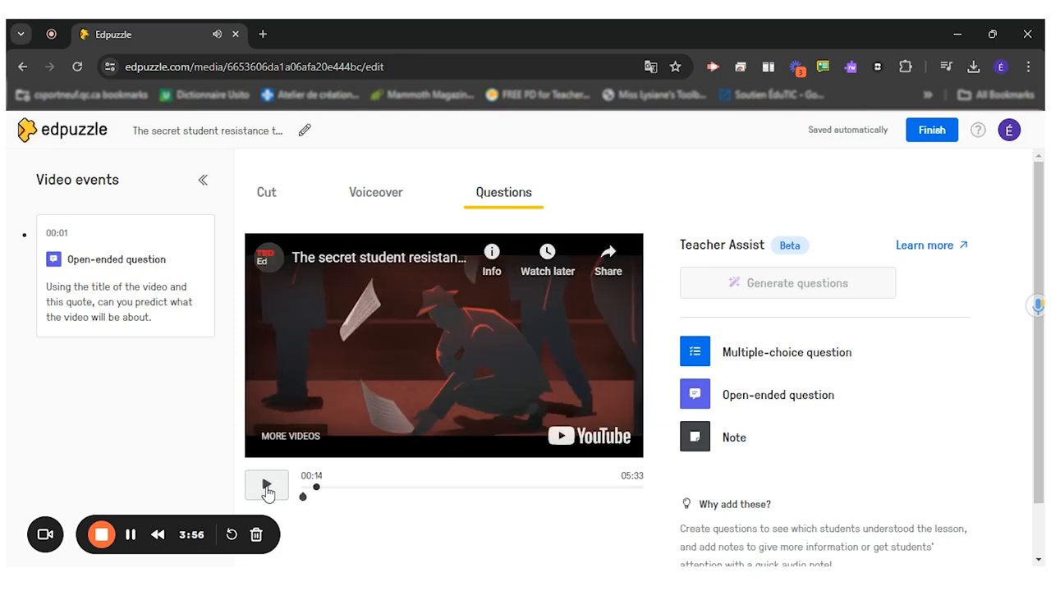
click(266, 484)
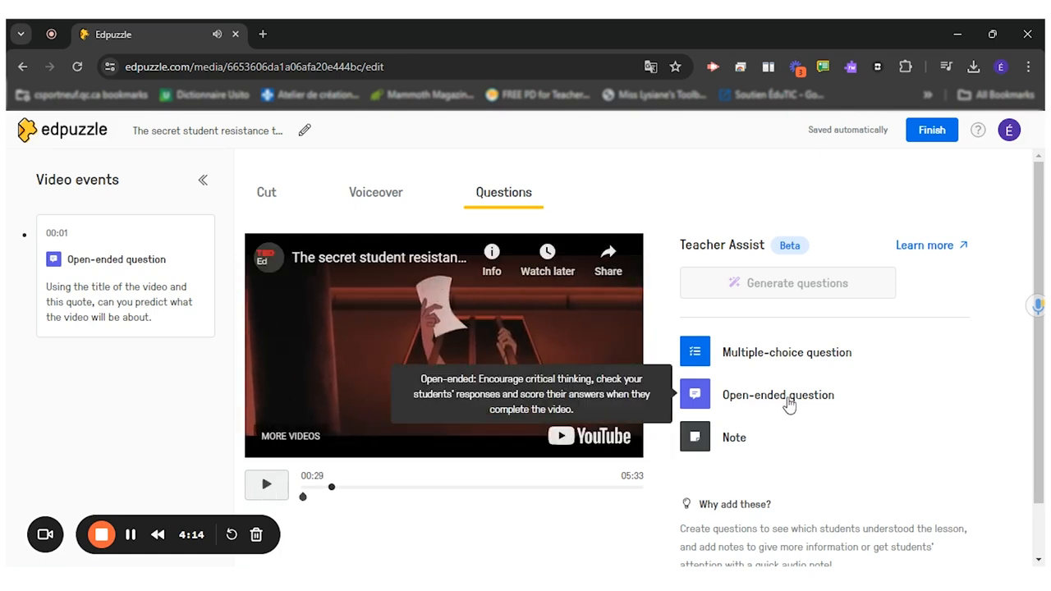
Save a 0:29 open-ended question: 'What do you find interesting or surprising about the leaflets?'
click(778, 394)
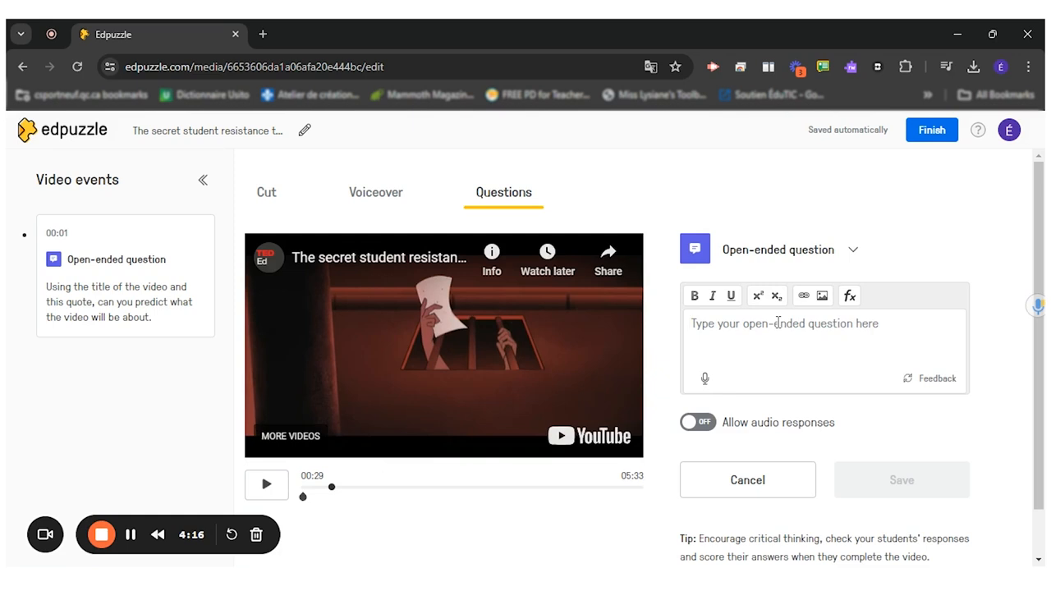
text(What do you find interes)
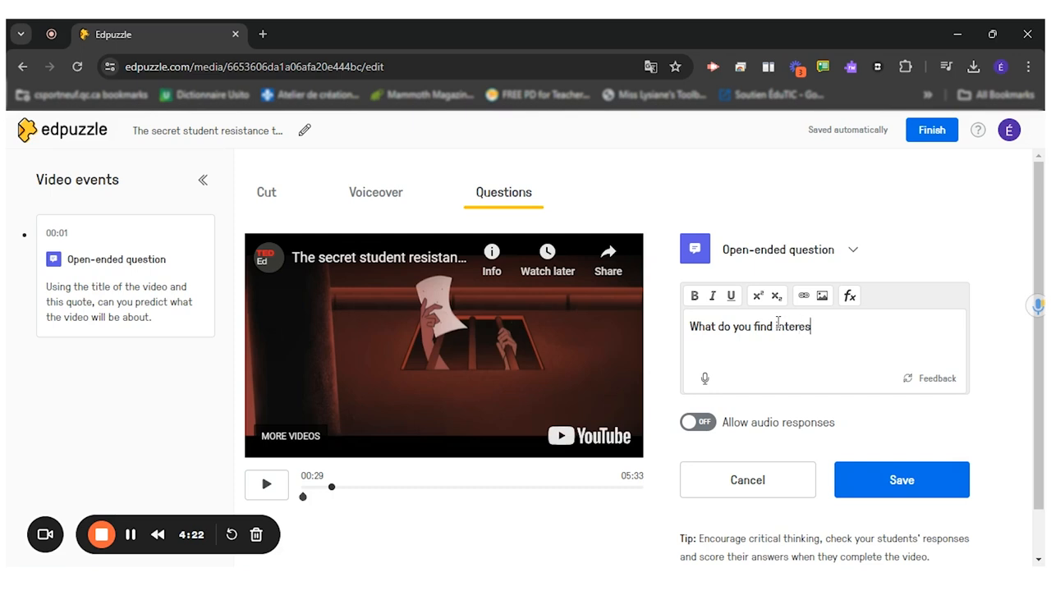
text(ting or su)
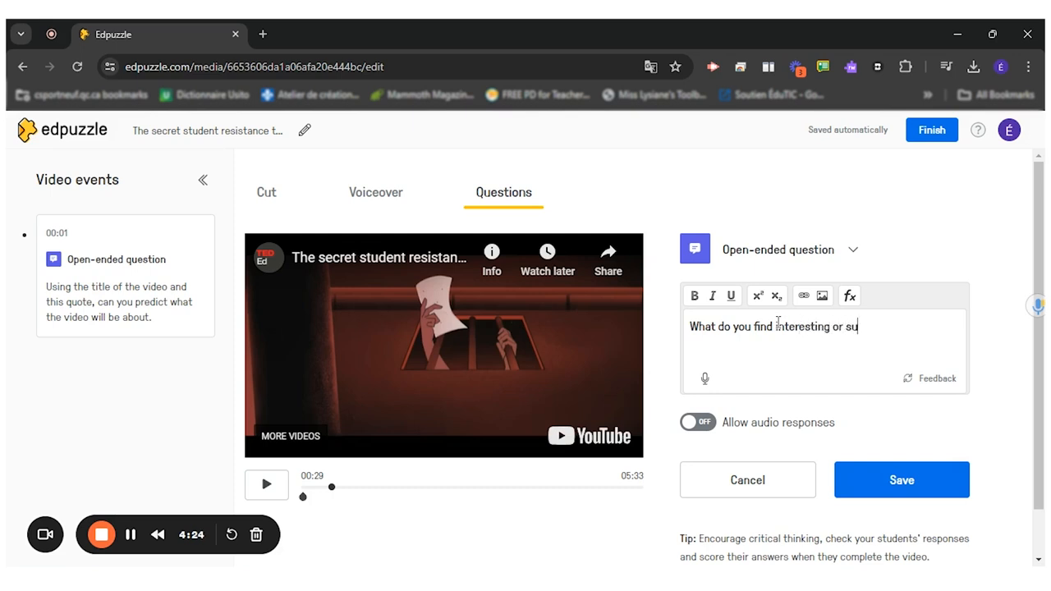
text(rprising about t)
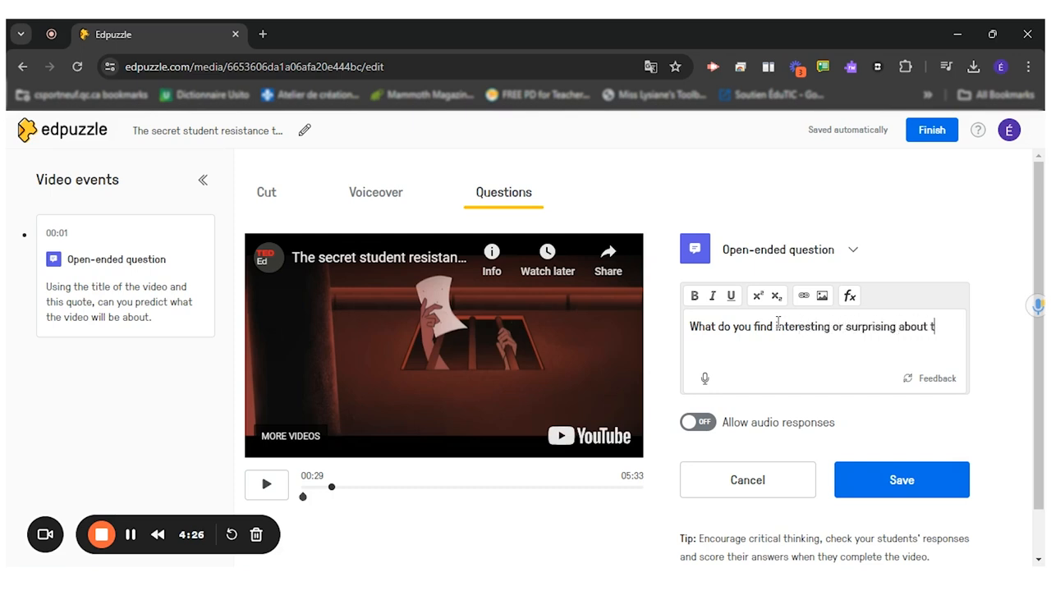
text(he leaf)
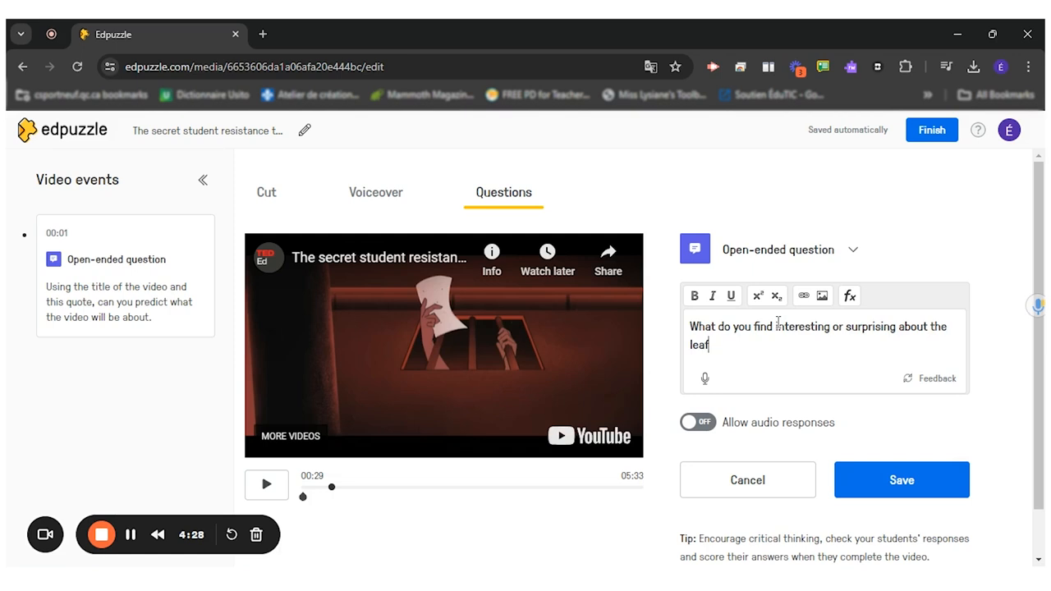
text(lets?)
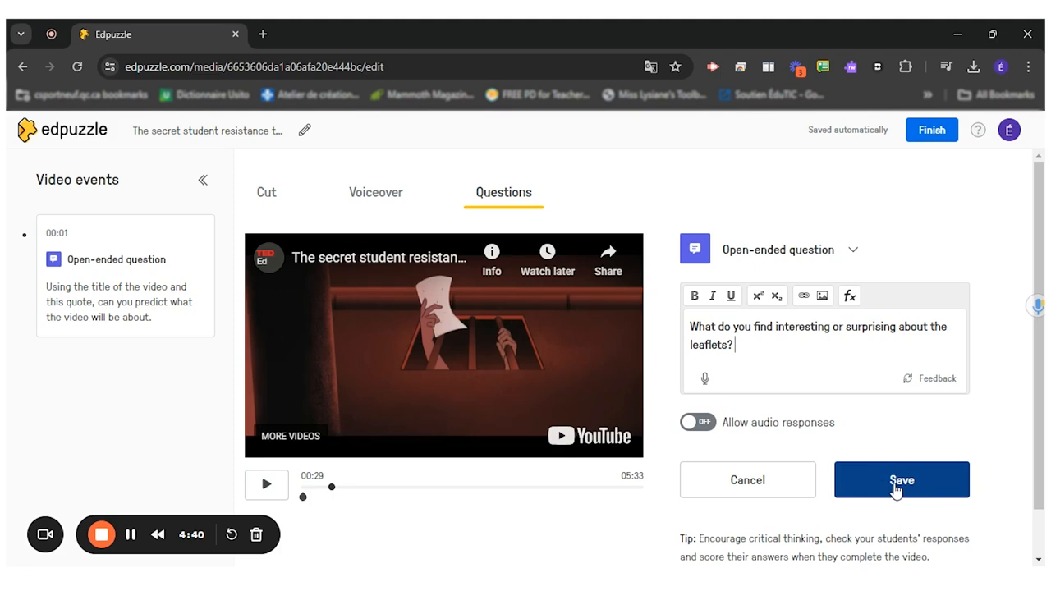
click(899, 479)
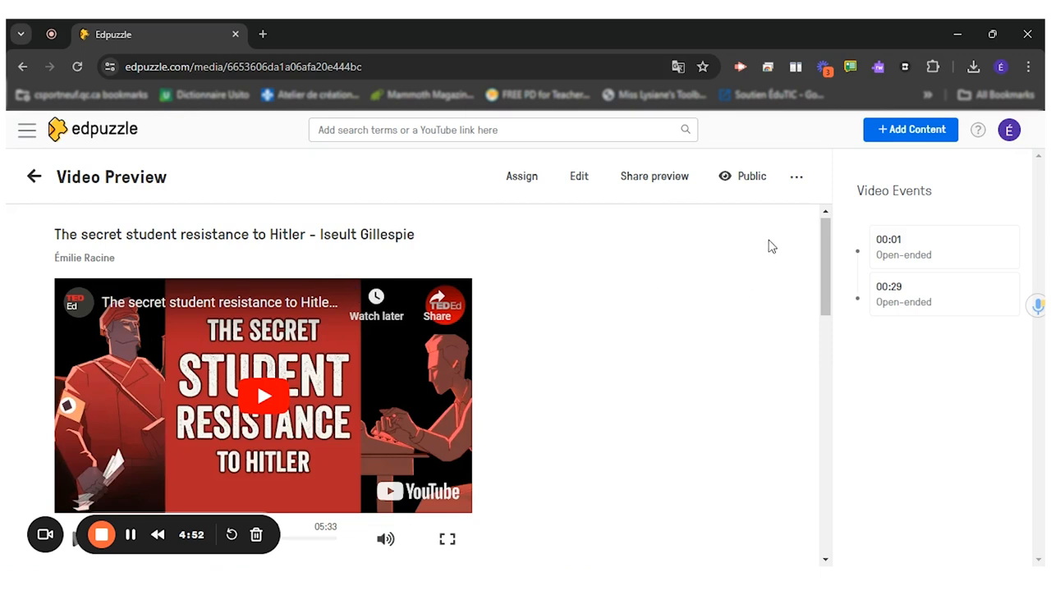
mouse_move(522, 175)
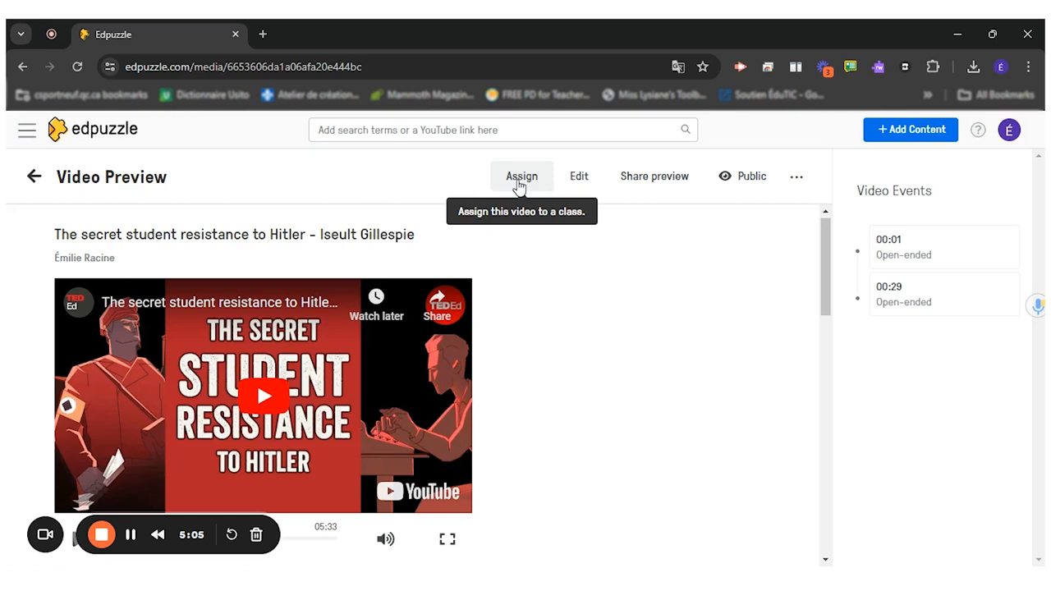
mouse_move(653, 175)
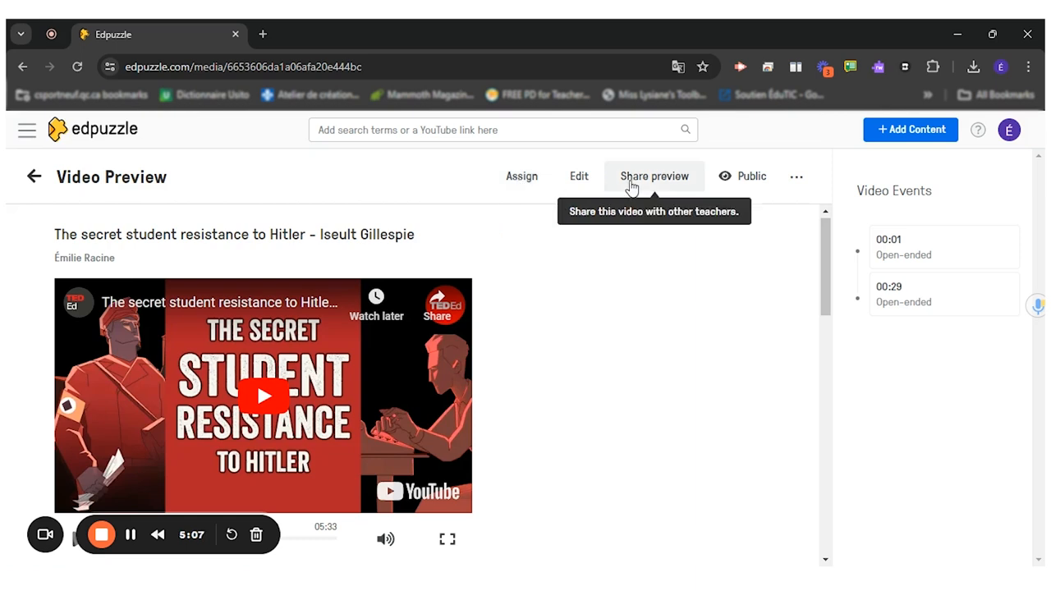
mouse_move(653, 187)
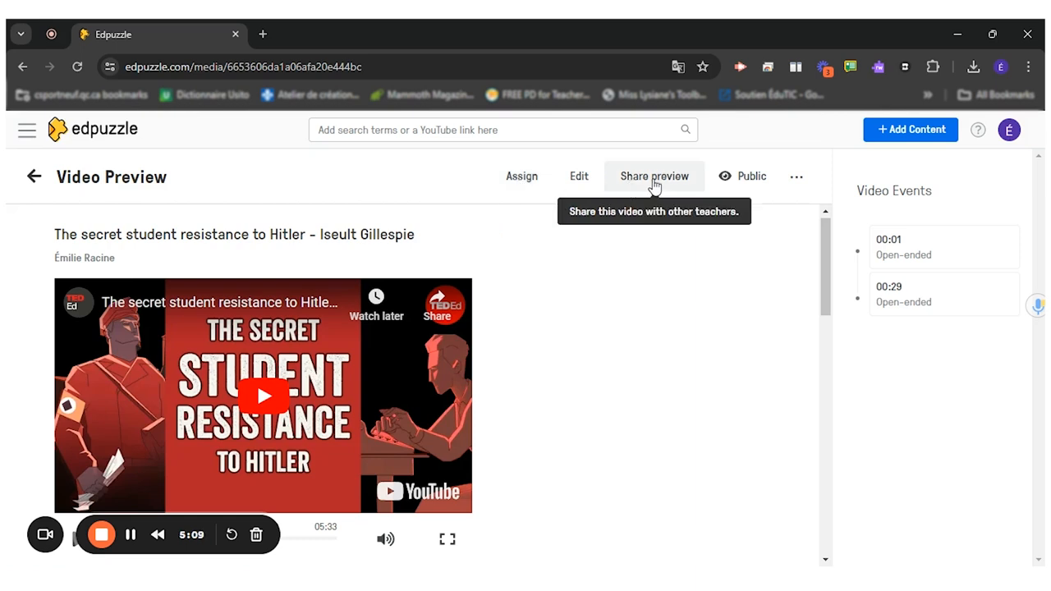
Copy the share-preview link for colleagues and close the sharing window
click(653, 176)
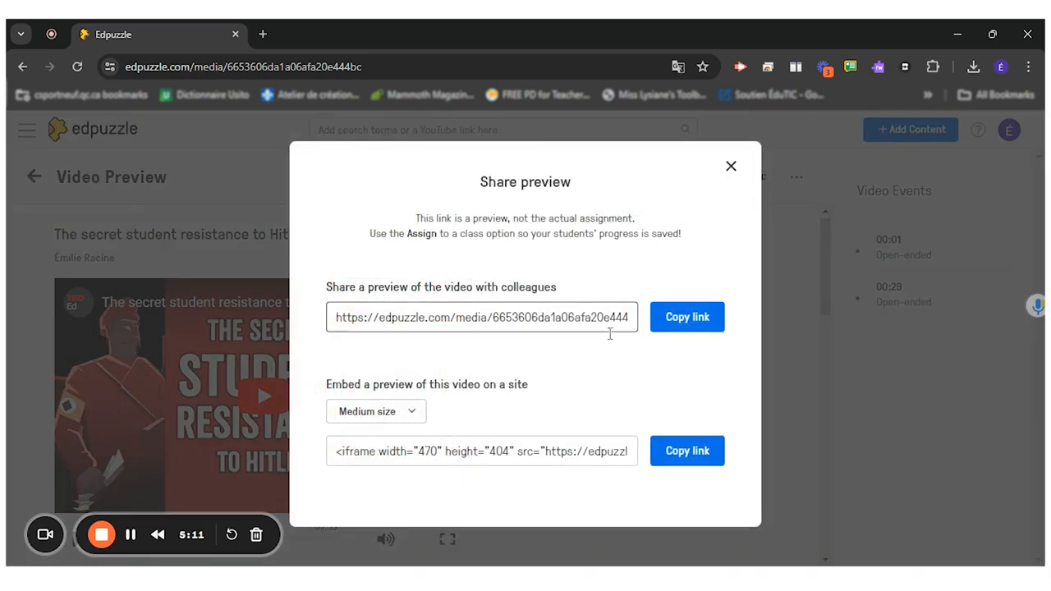
click(686, 317)
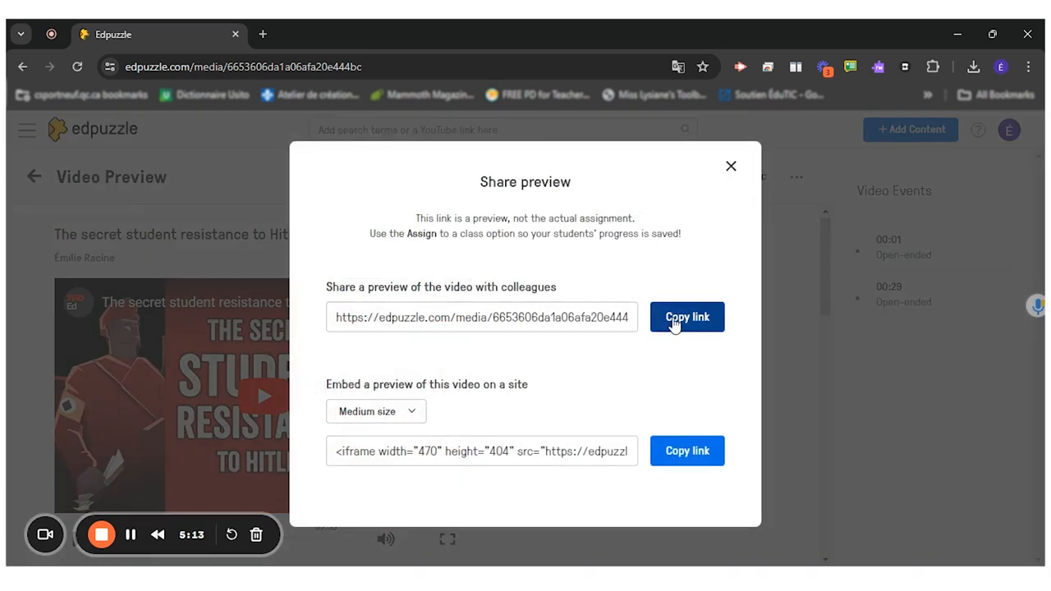
click(686, 317)
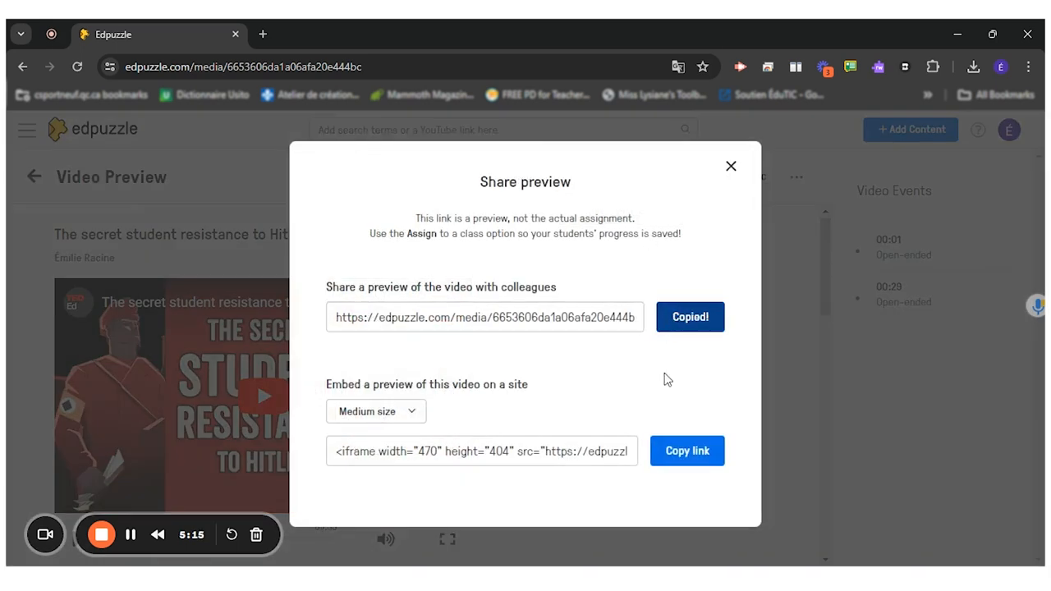
click(729, 166)
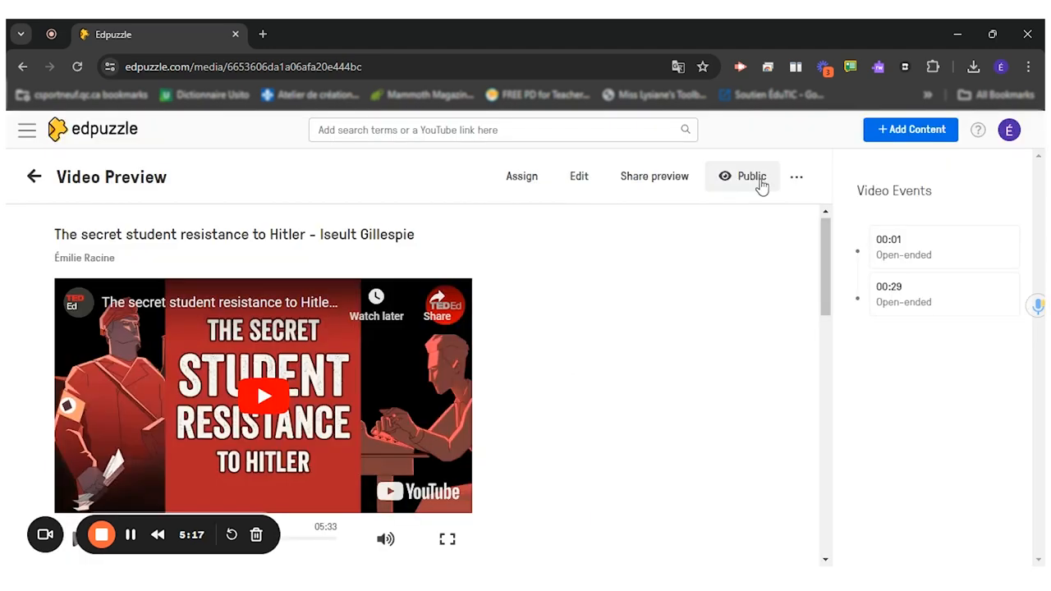
click(749, 176)
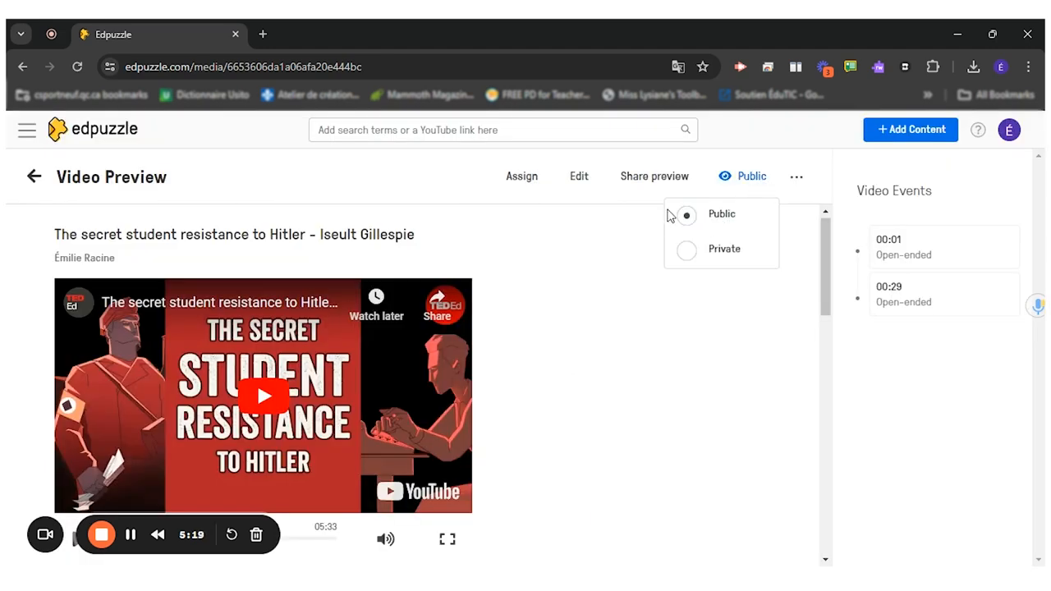
mouse_move(574, 263)
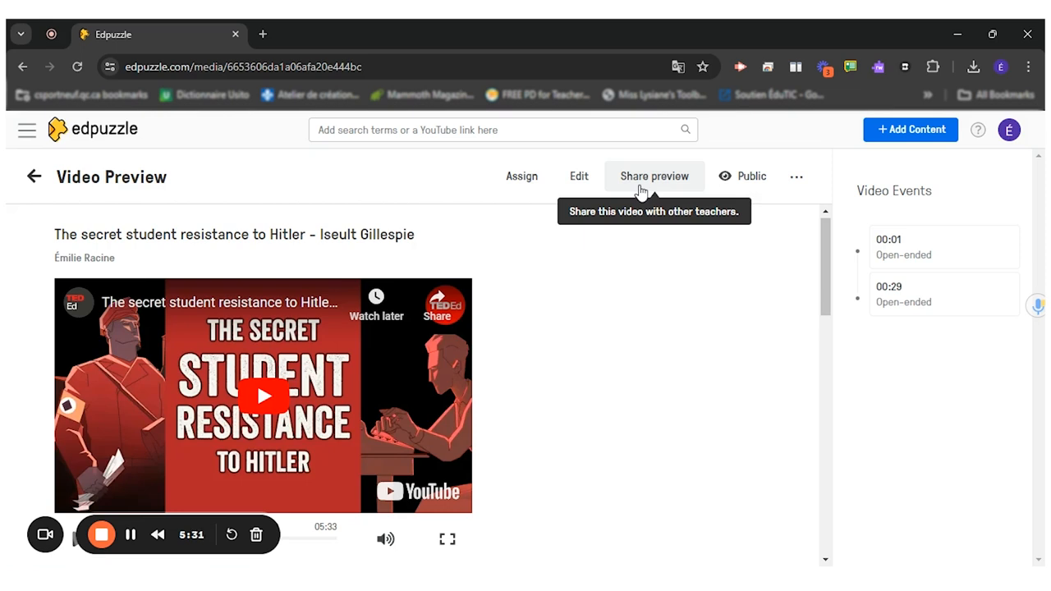
mouse_move(522, 175)
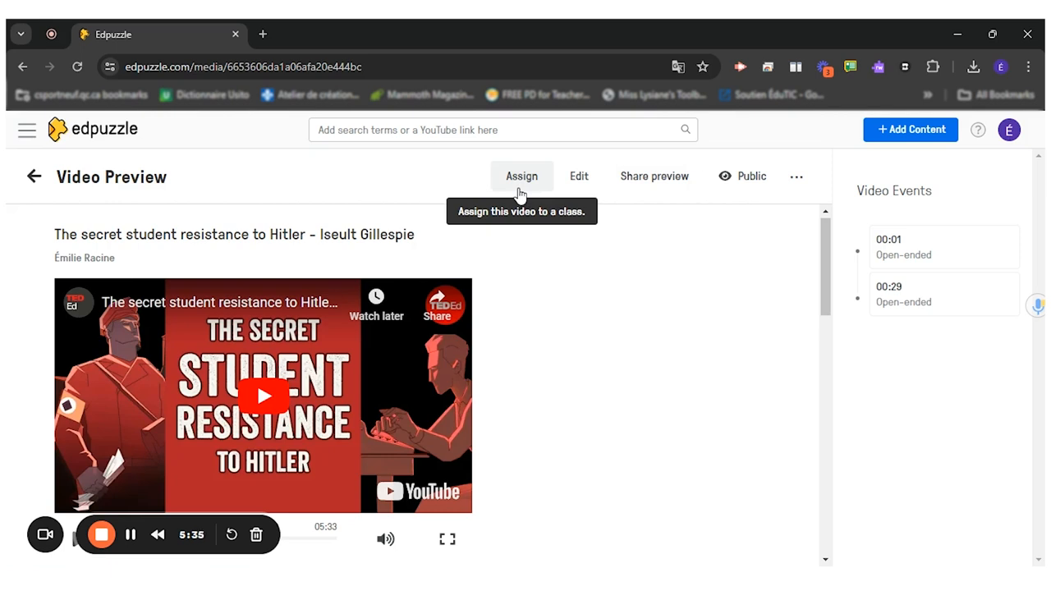
mouse_move(709, 207)
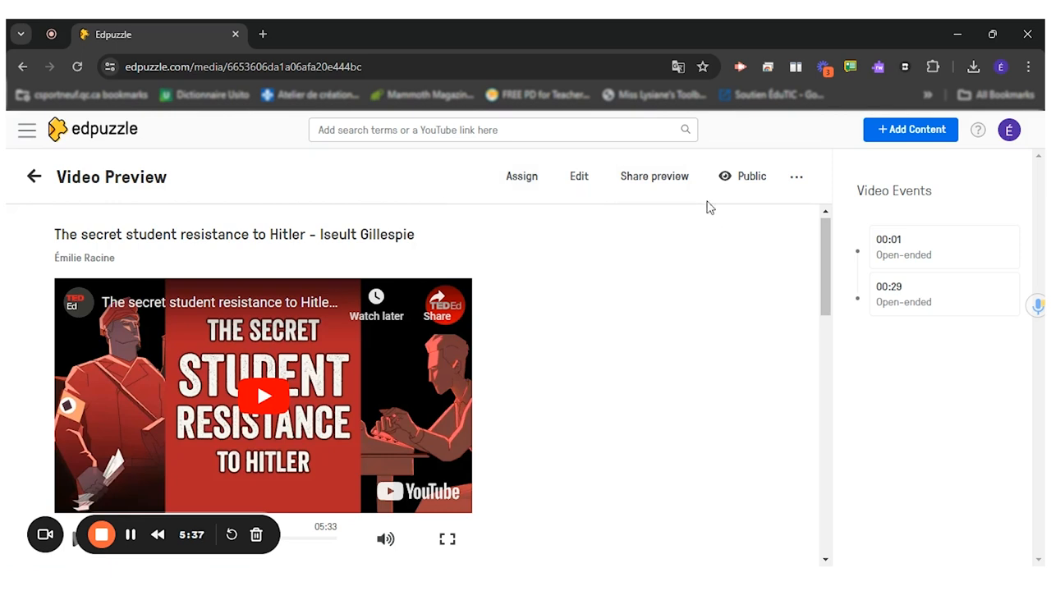
mouse_move(654, 176)
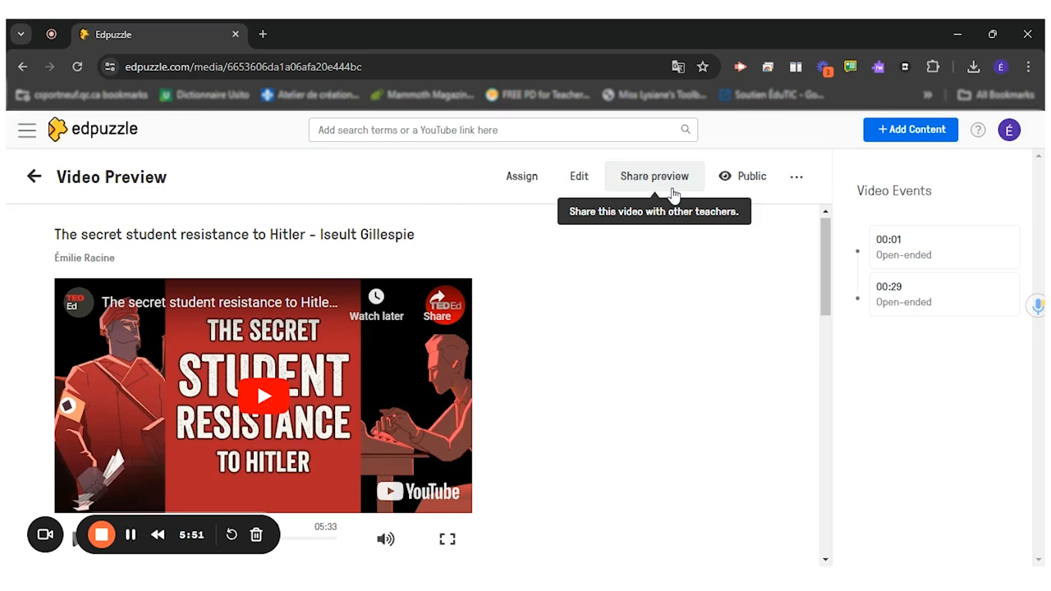
mouse_move(479, 426)
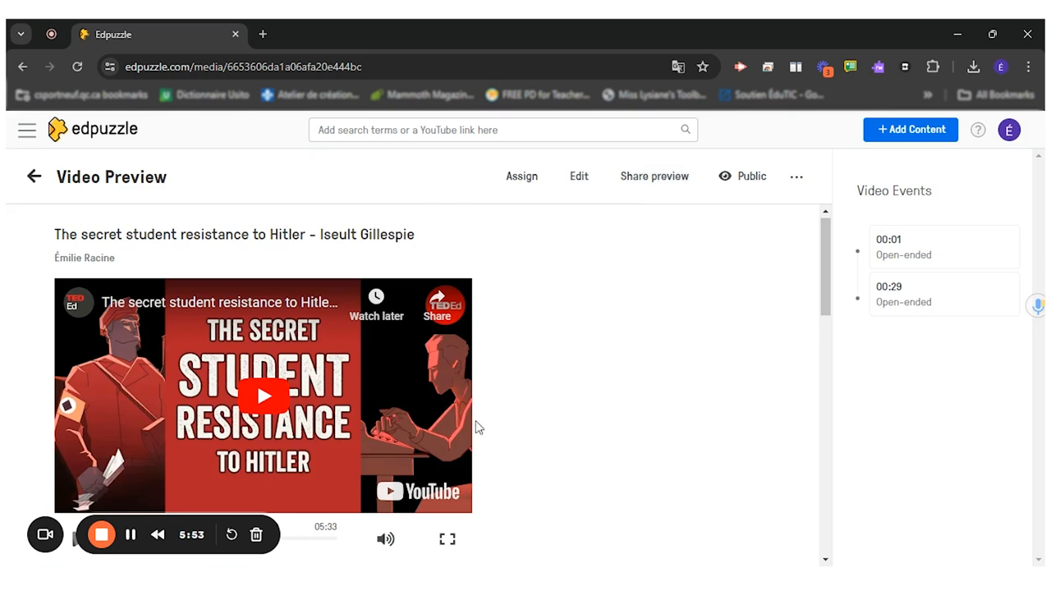
mouse_move(575, 355)
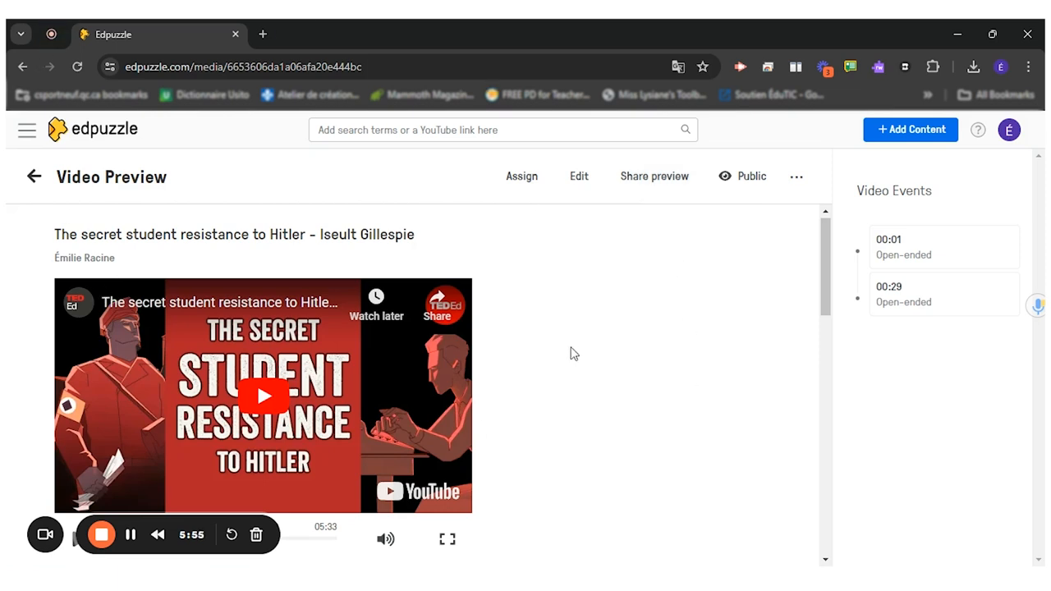